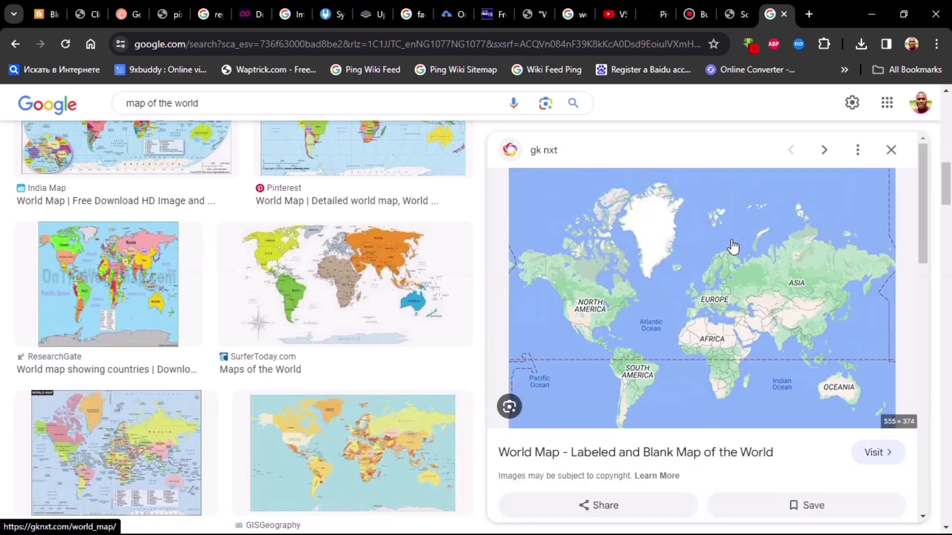
# Copy the labelled world map image from the Google Images preview
pyautogui.rightClick(734, 246)
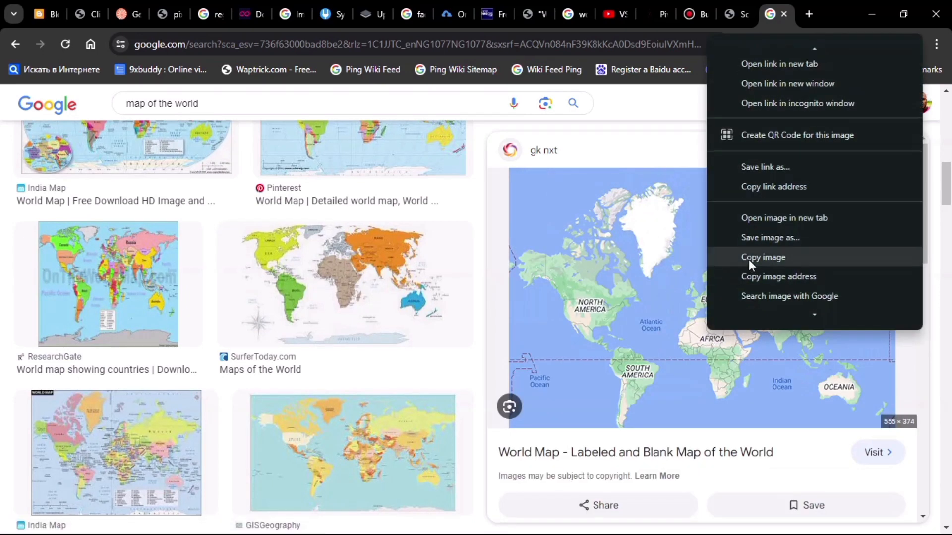
pyautogui.click(762, 256)
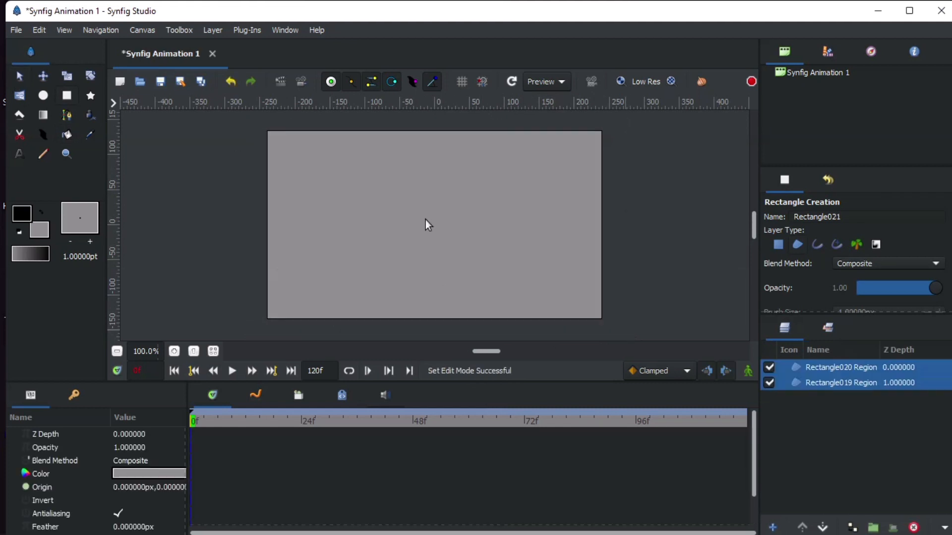
# Replace the lower rectangle with a Linear Gradient layer over the background
pyautogui.click(841, 382)
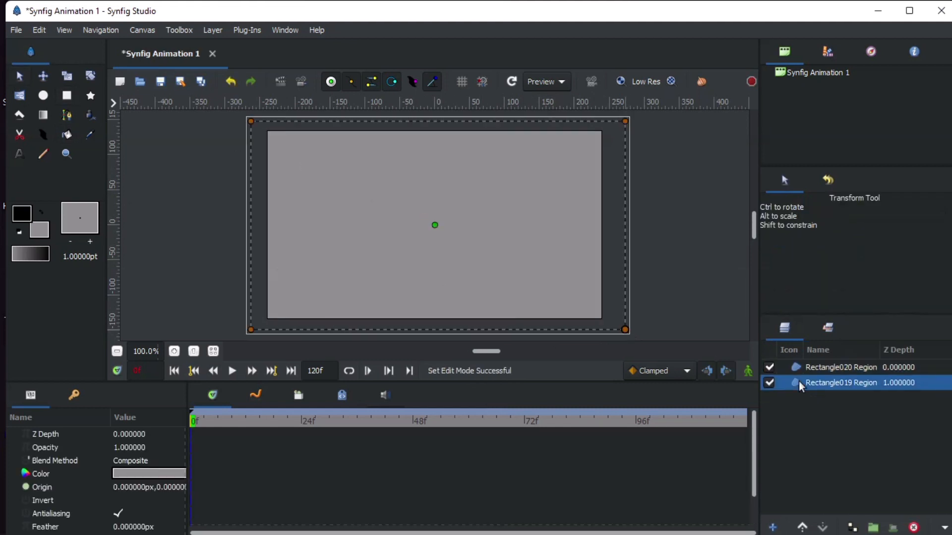
pyautogui.rightClick(841, 382)
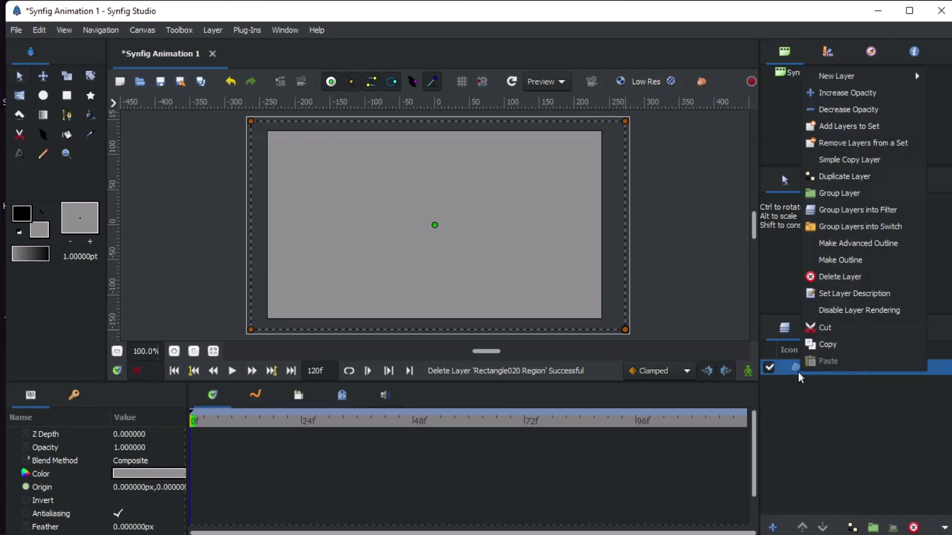
pyautogui.moveTo(731, 67)
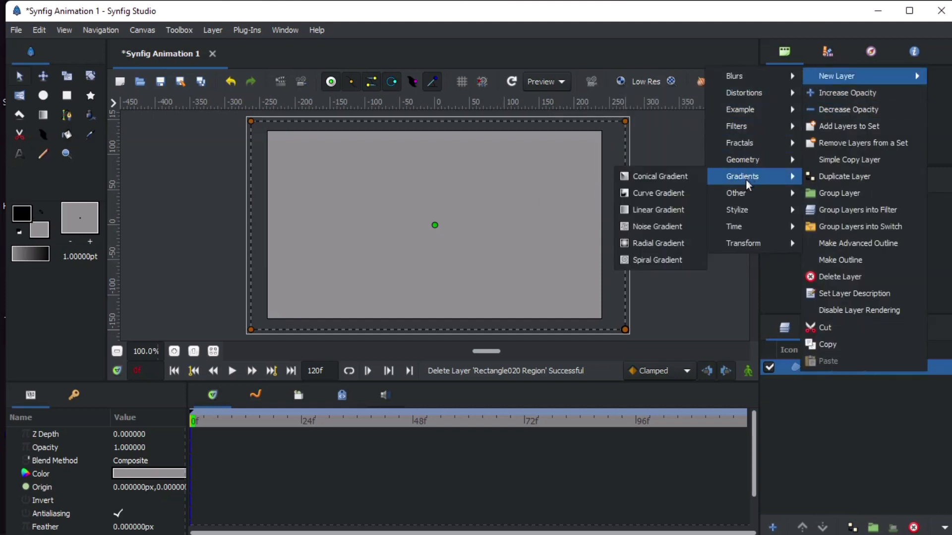
pyautogui.click(656, 209)
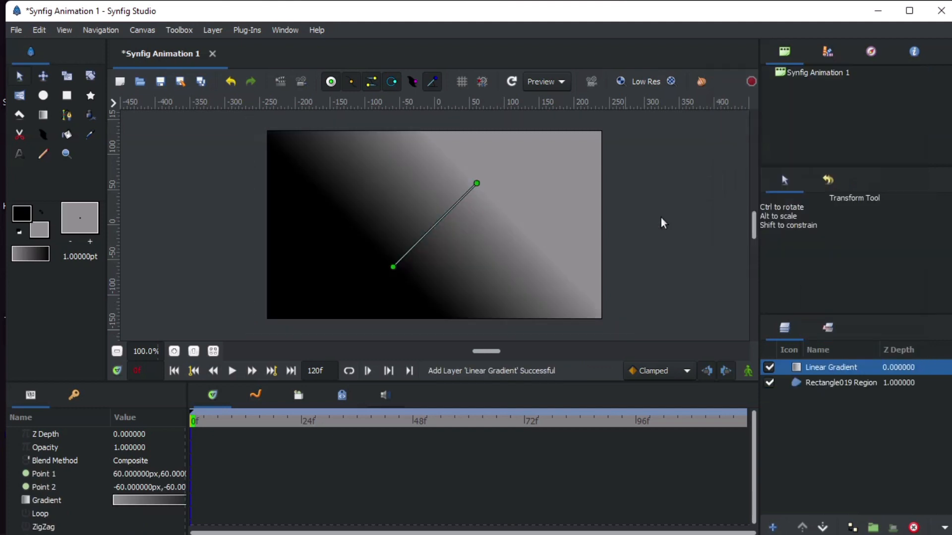
# Recolour the gradient so the wall fades from light grey to blue
pyautogui.click(42, 486)
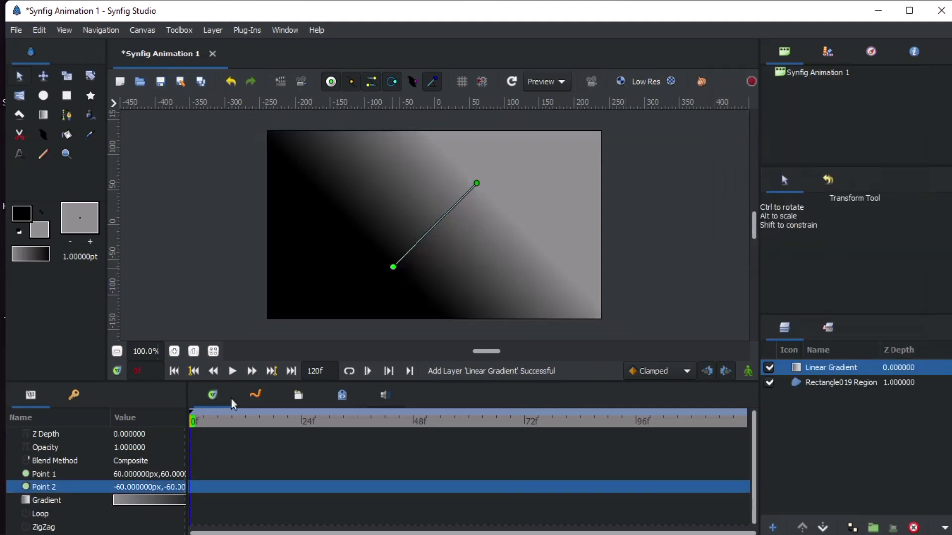
pyautogui.doubleClick(147, 499)
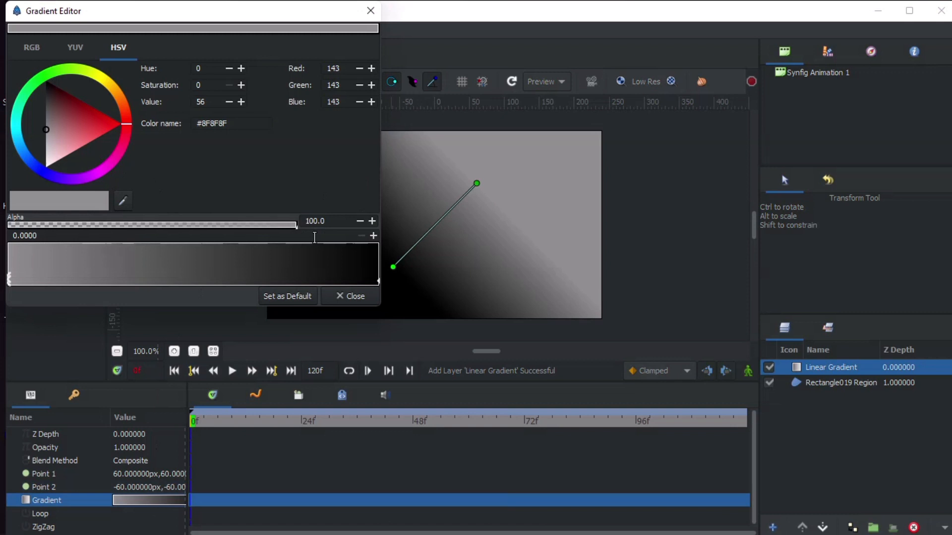
pyautogui.click(49, 151)
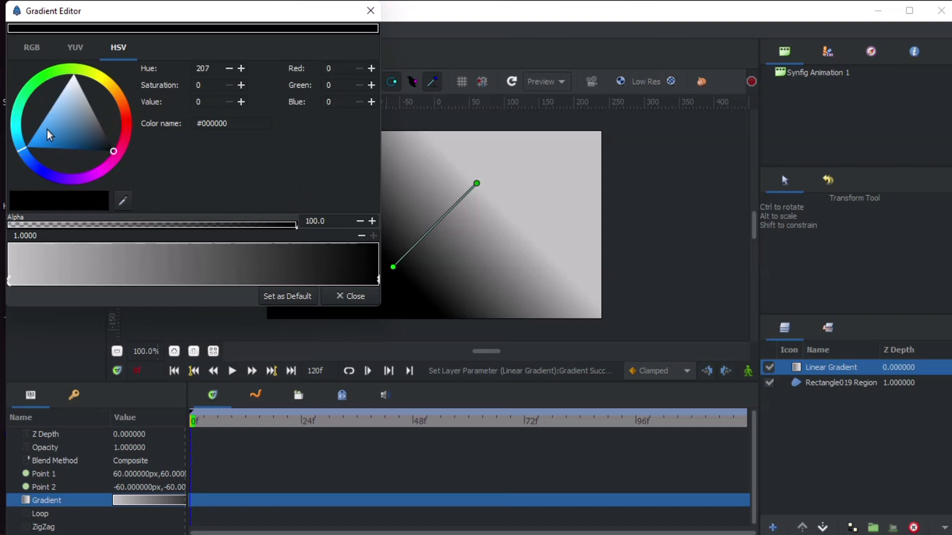
pyautogui.click(46, 128)
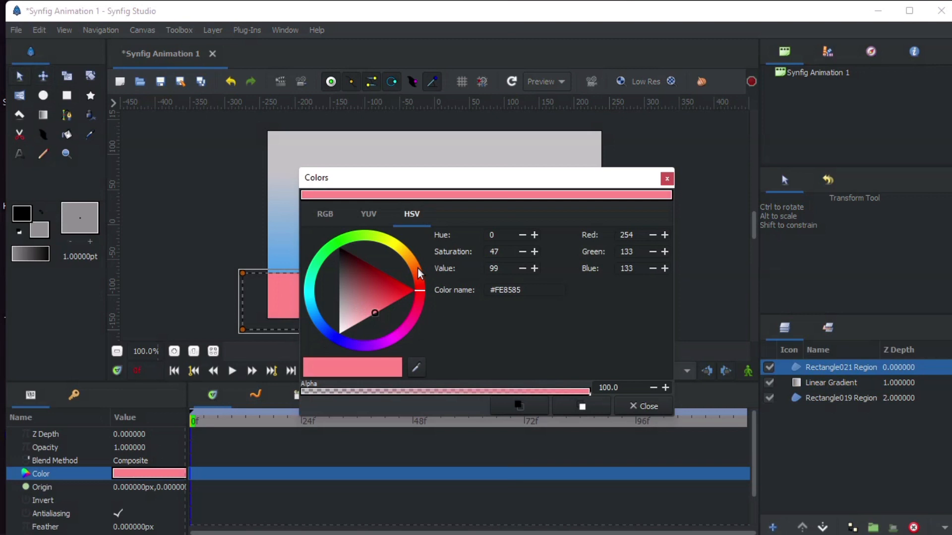
# Give the floor rectangle a peach colour and draw a circle near the canvas centre
pyautogui.click(641, 407)
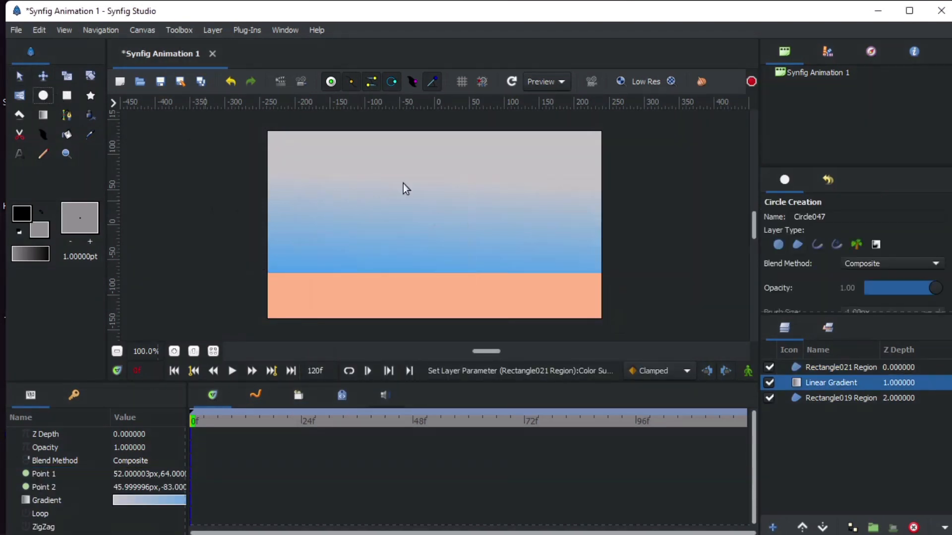
pyautogui.click(840, 367)
pyautogui.write('m')
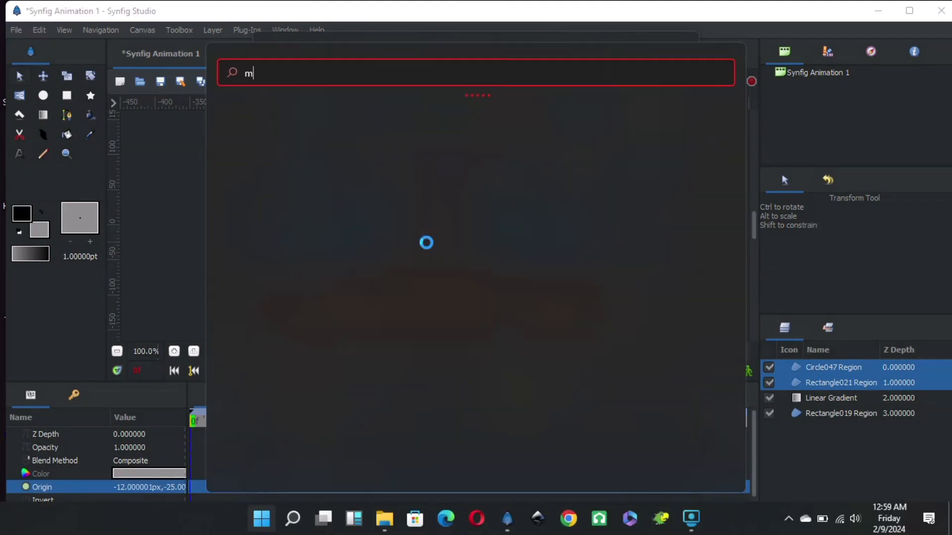
# Import map.jpg as a new top layer covering the canvas
pyautogui.write('ap')
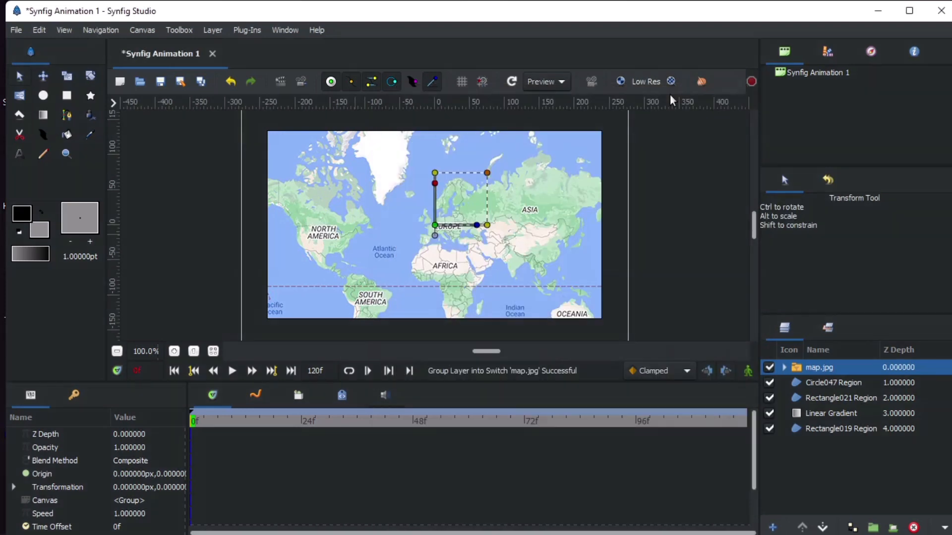
pyautogui.moveTo(797, 386)
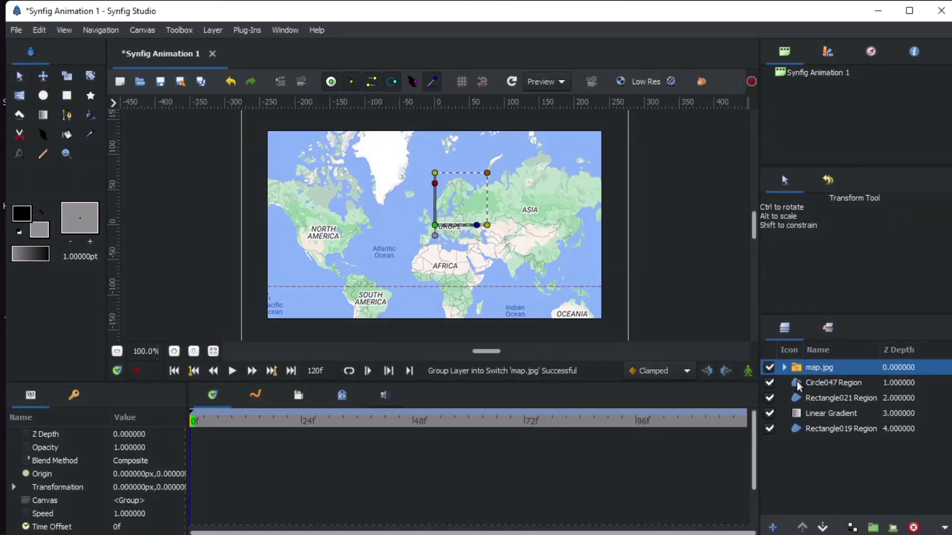
# Group the map with the circle and select the map layer inside the group
pyautogui.click(834, 383)
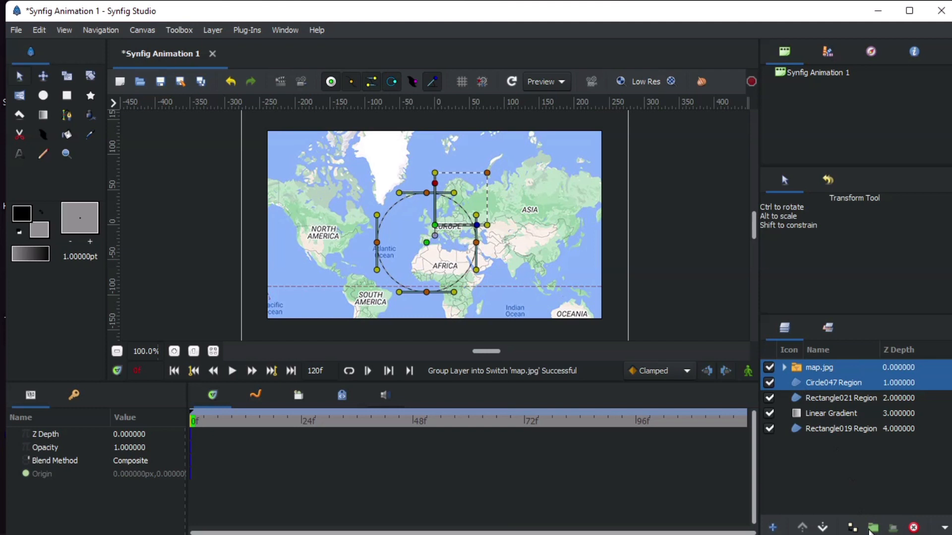
pyautogui.click(873, 526)
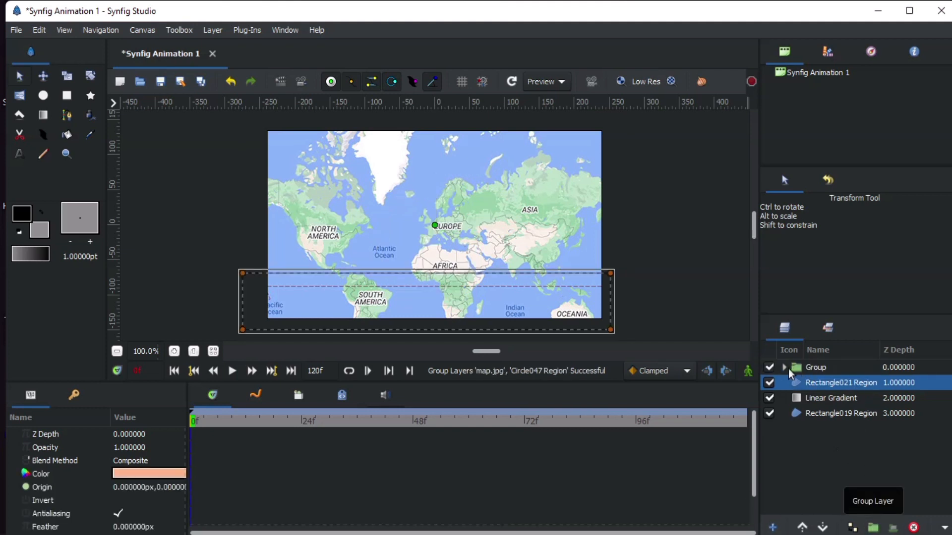
pyautogui.click(783, 367)
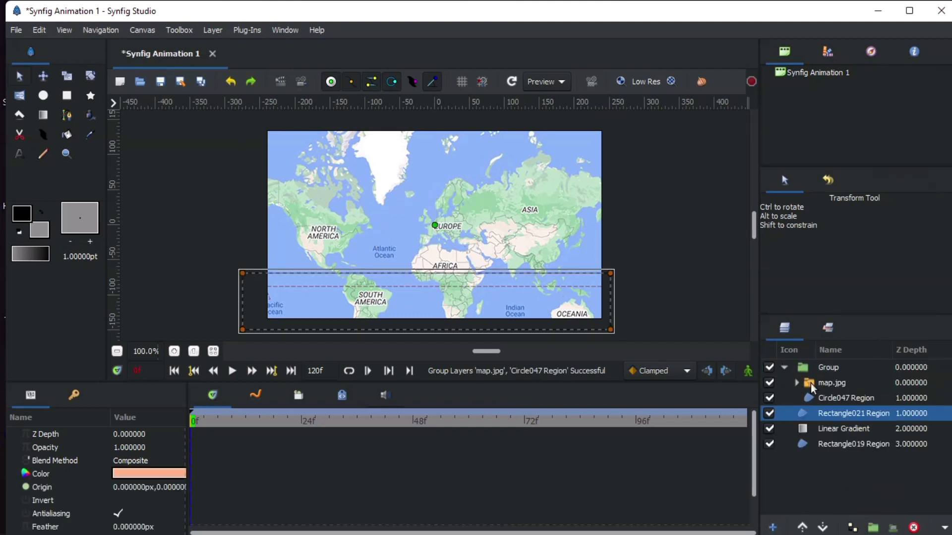
pyautogui.click(831, 382)
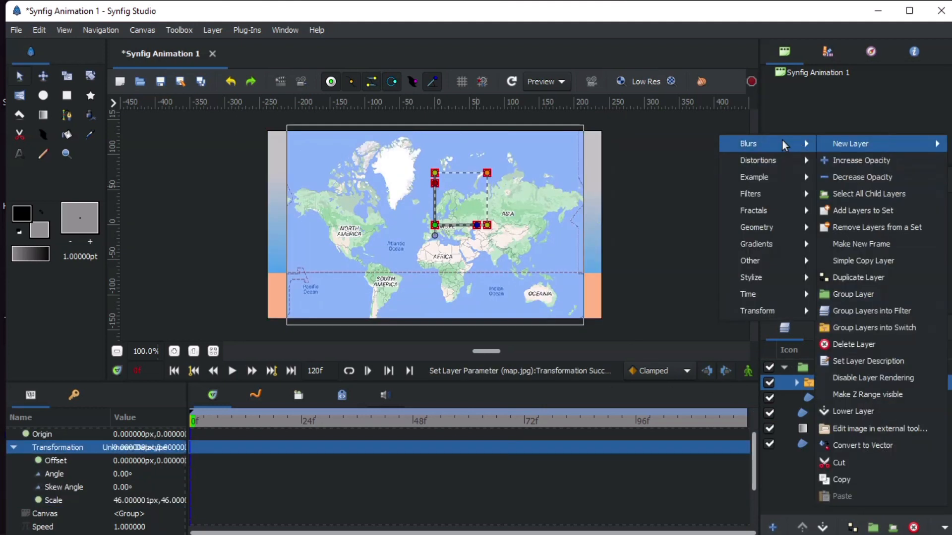
# Add a Spherize distortion so the map bulges only inside the circle as a globe
pyautogui.click(757, 161)
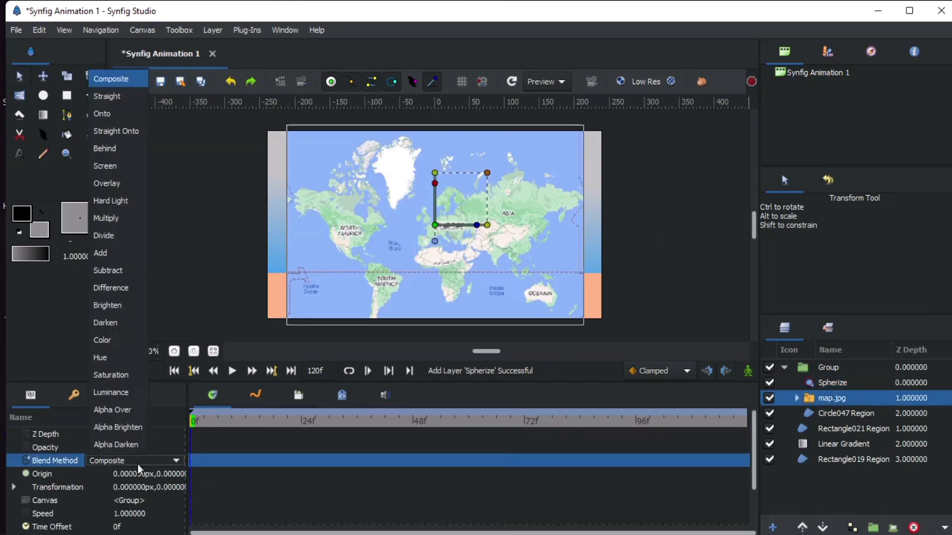
pyautogui.click(102, 113)
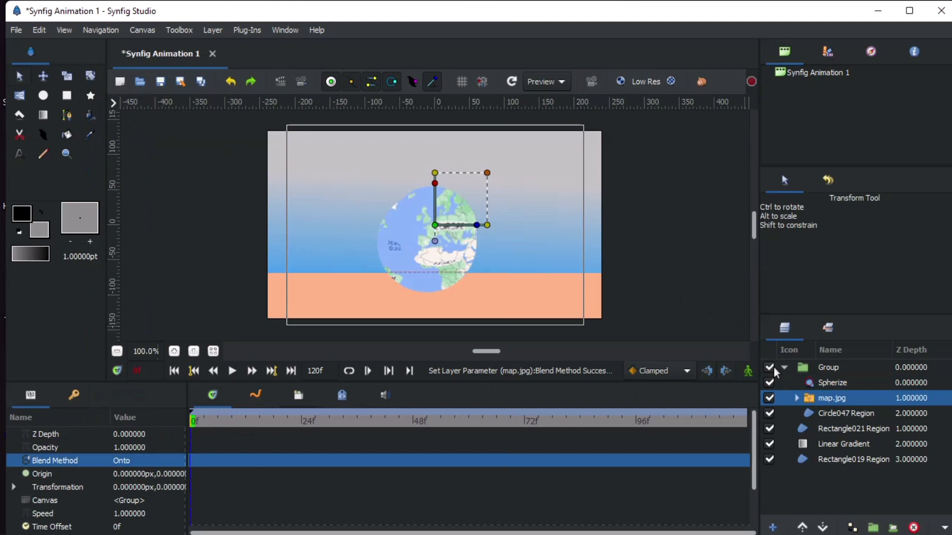
pyautogui.click(832, 383)
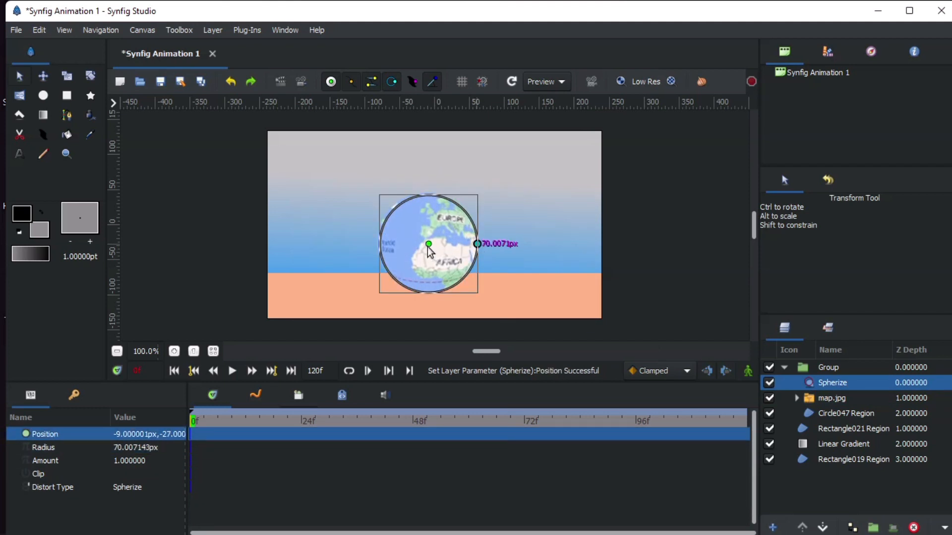
# Recolour the wall gradient's blue stop to green
pyautogui.click(843, 445)
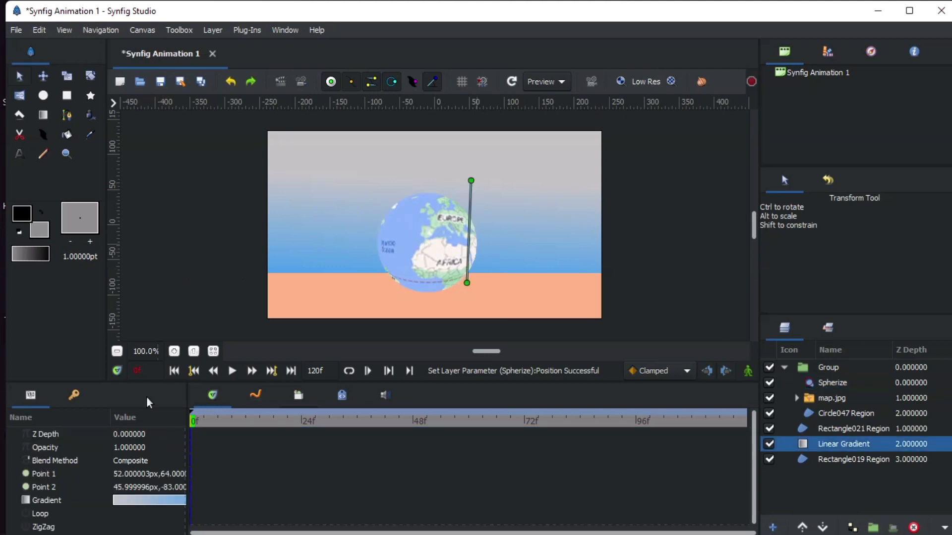
pyautogui.doubleClick(148, 499)
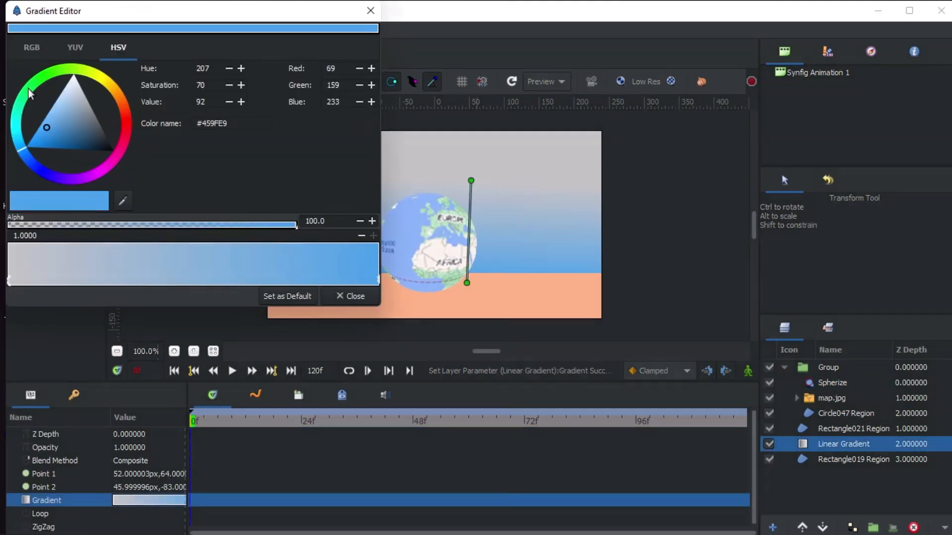
pyautogui.click(350, 297)
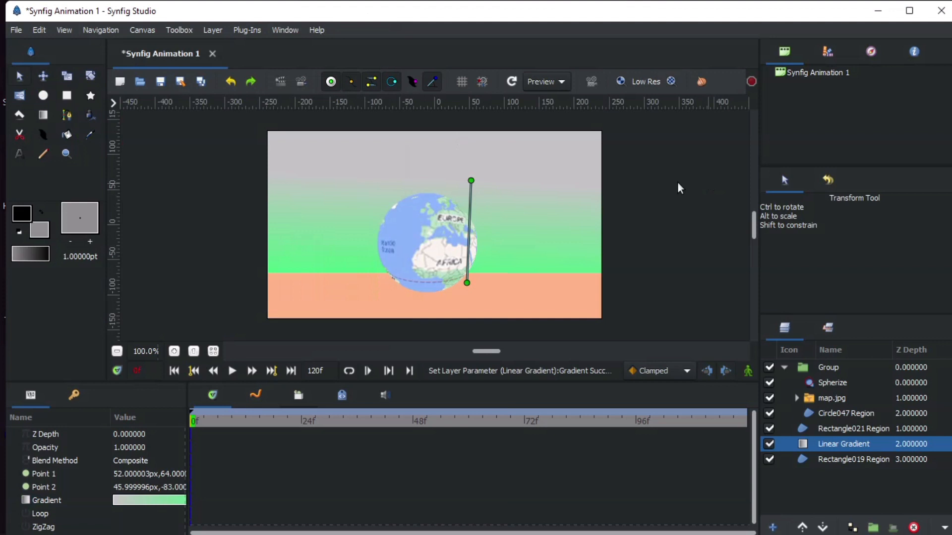
pyautogui.moveTo(453, 236)
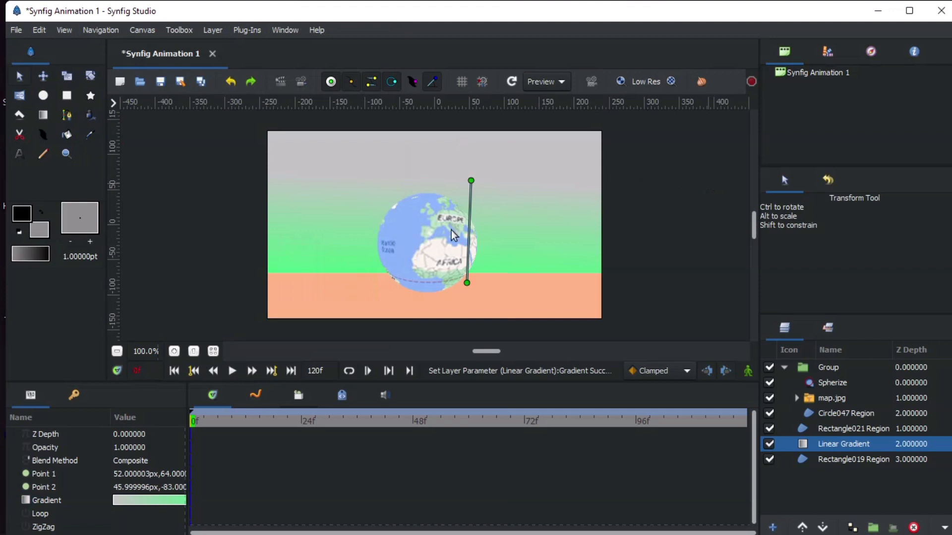
# Duplicate the globe's circle region to use as a floor shadow
pyautogui.click(846, 413)
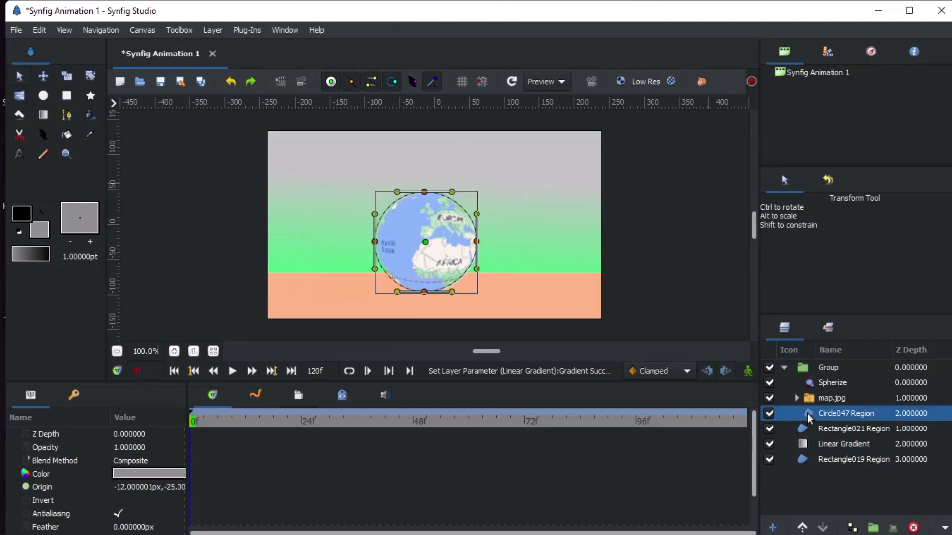
pyautogui.click(821, 527)
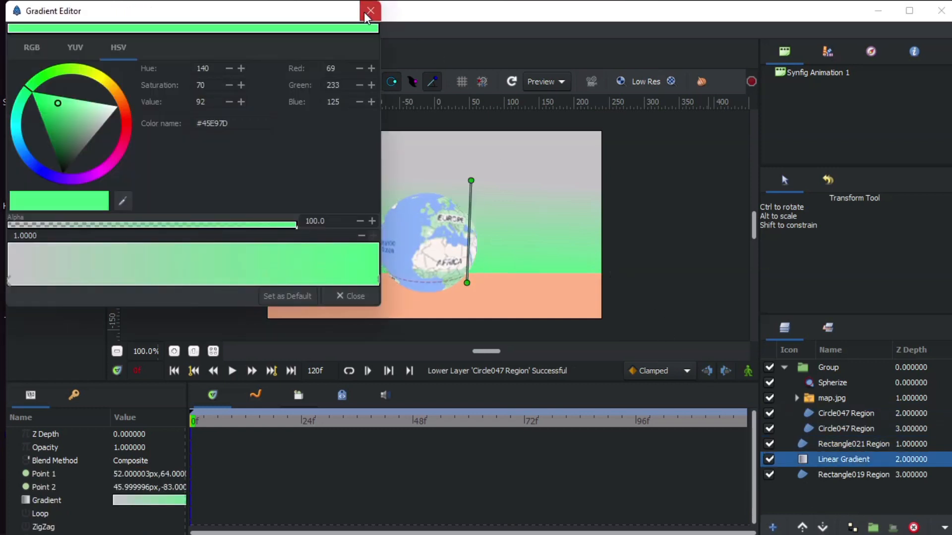
pyautogui.click(370, 10)
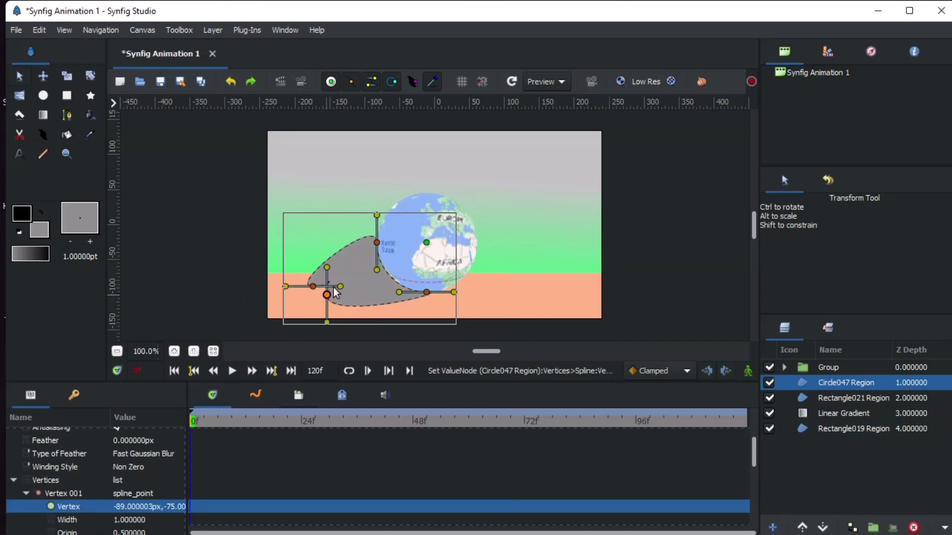
# Flatten the shadow's outline and set its colour to near black
pyautogui.rightClick(326, 295)
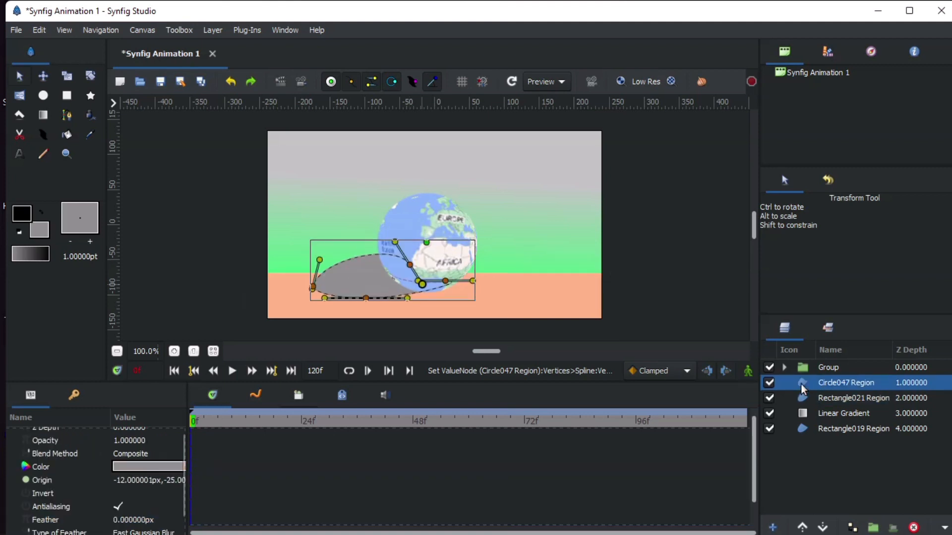
pyautogui.doubleClick(148, 467)
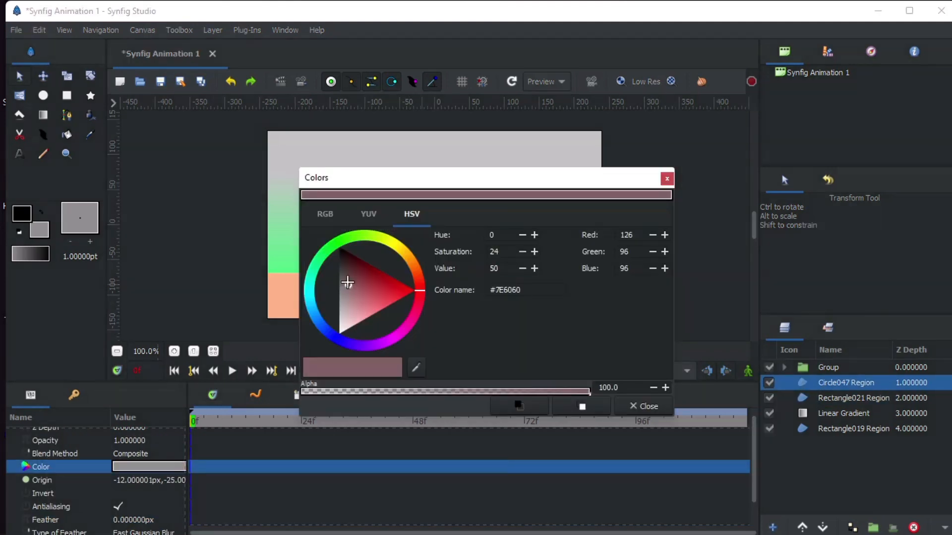
pyautogui.click(339, 258)
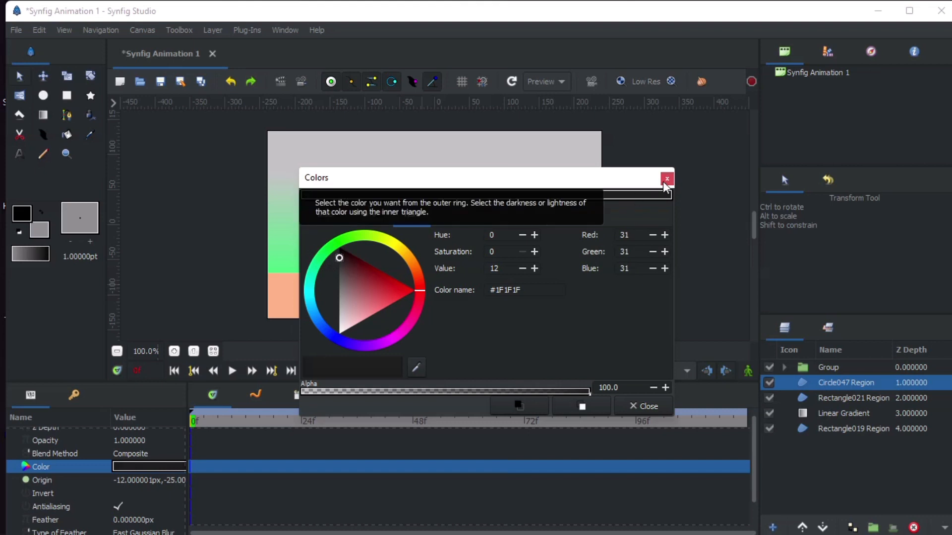
pyautogui.click(666, 178)
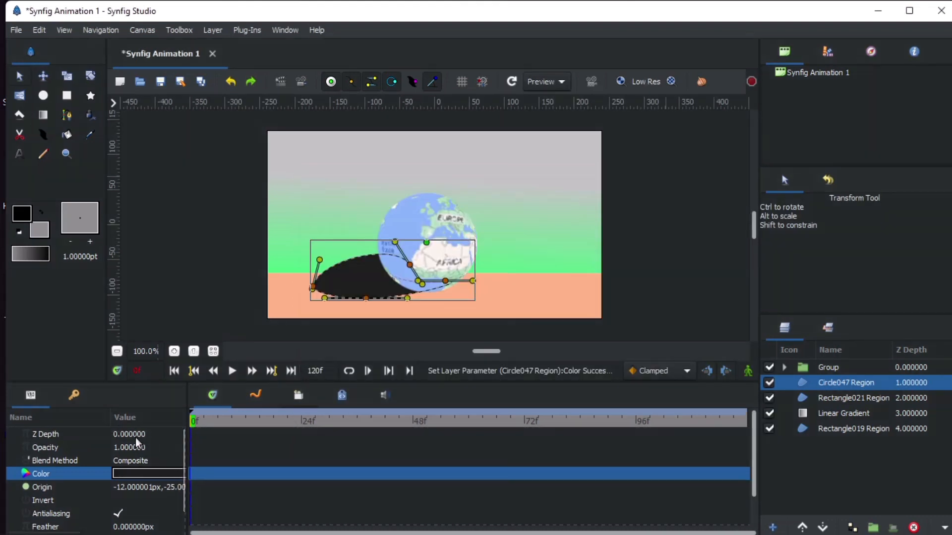
# Set the shadow's opacity to 0.8 and feather it by 4 px
pyautogui.doubleClick(129, 447)
pyautogui.write('0.800000')
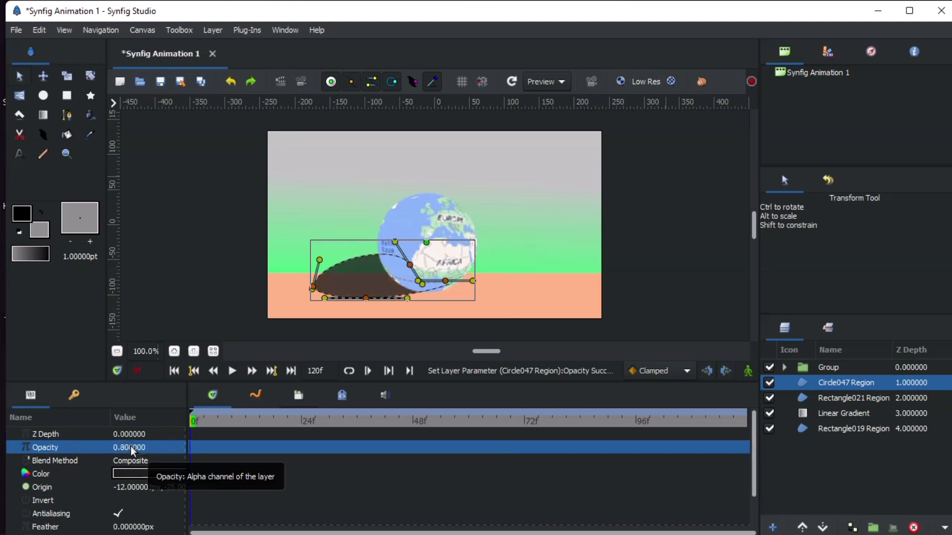
pyautogui.scroll(-3)
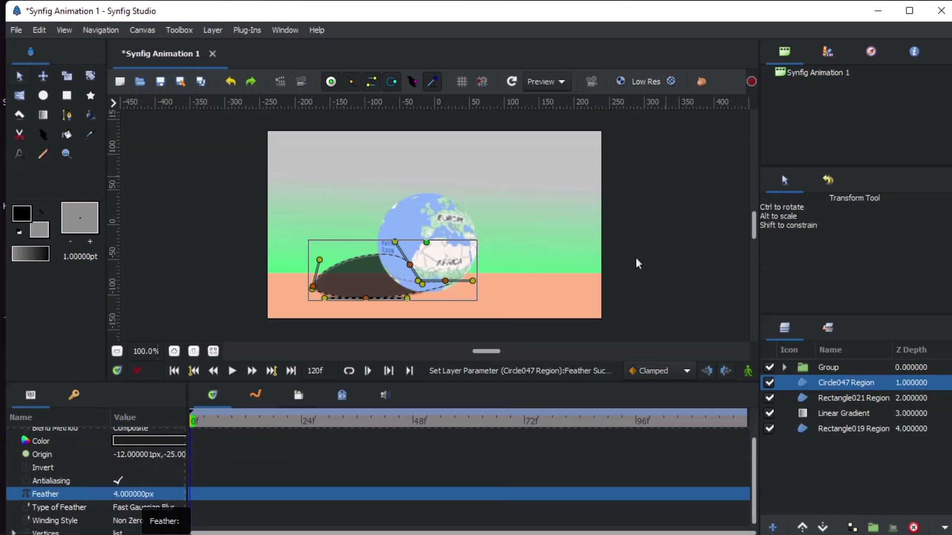
pyautogui.click(843, 413)
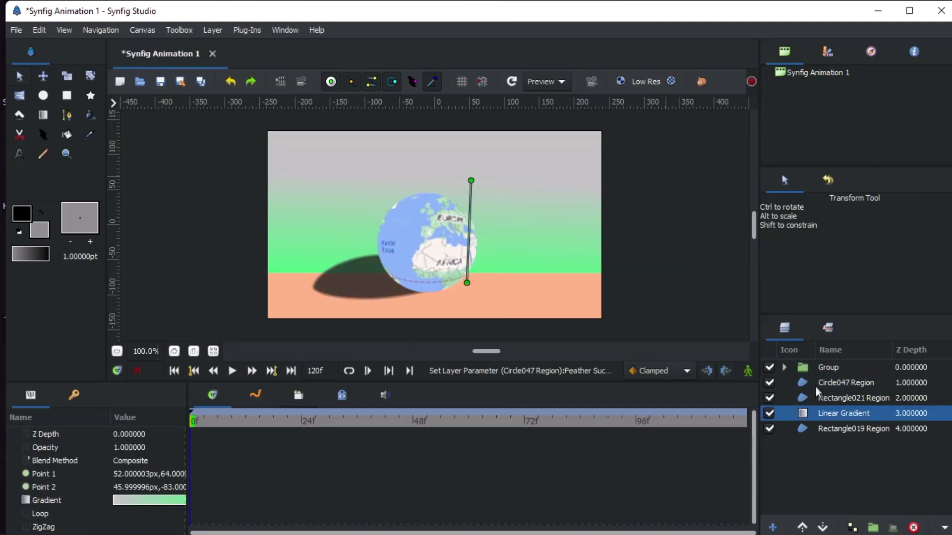
# Enable Animation Mode and move to frame 120
pyautogui.click(748, 371)
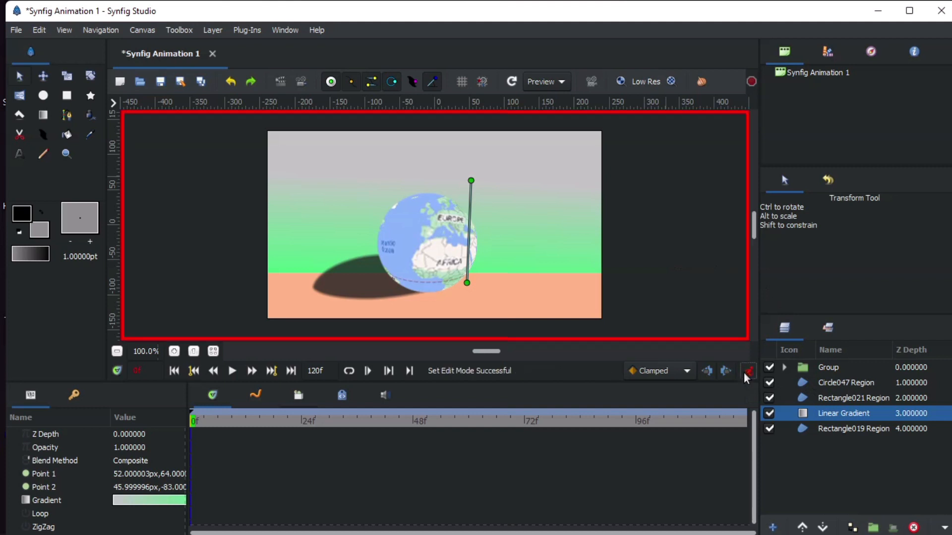
pyautogui.click(575, 418)
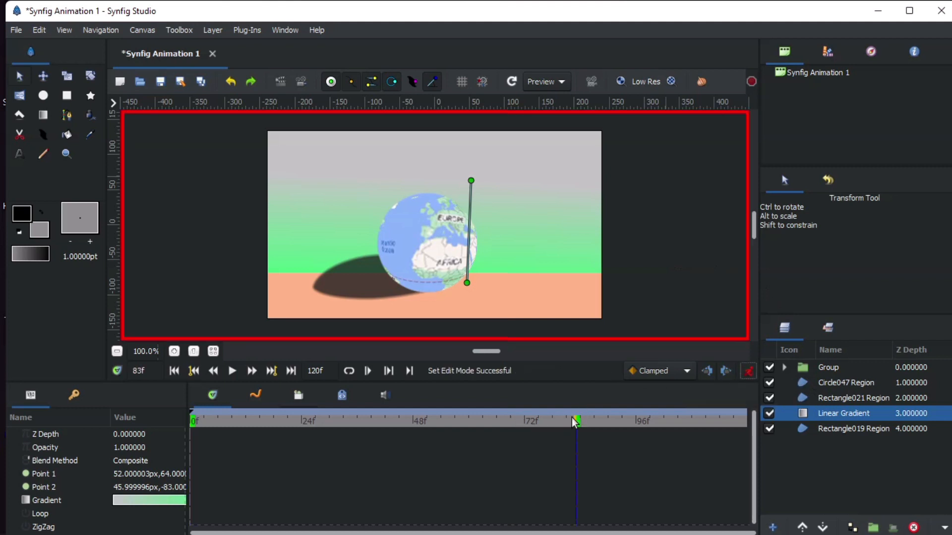
pyautogui.click(827, 366)
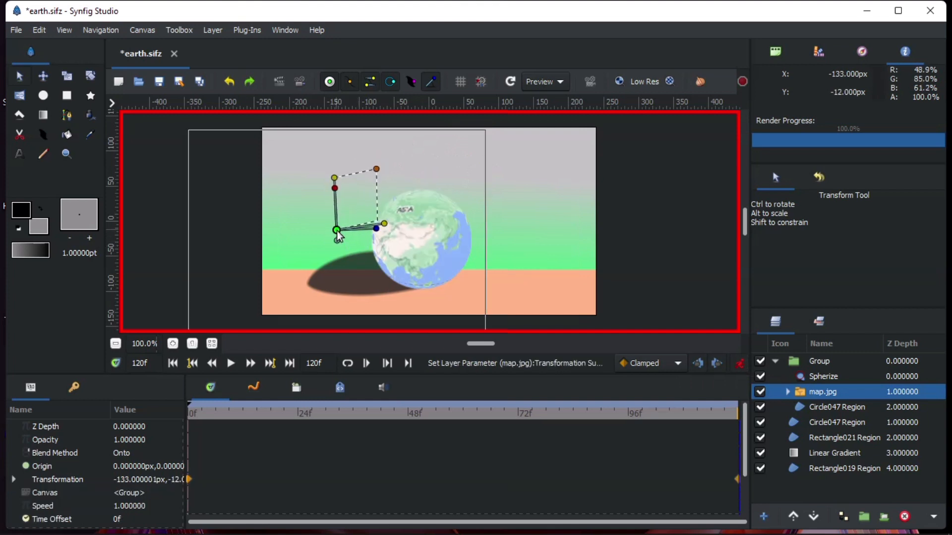
# Slide the world map across the sphere so the globe spins, then play it back
pyautogui.moveTo(337, 230); pyautogui.dragTo(320, 231)
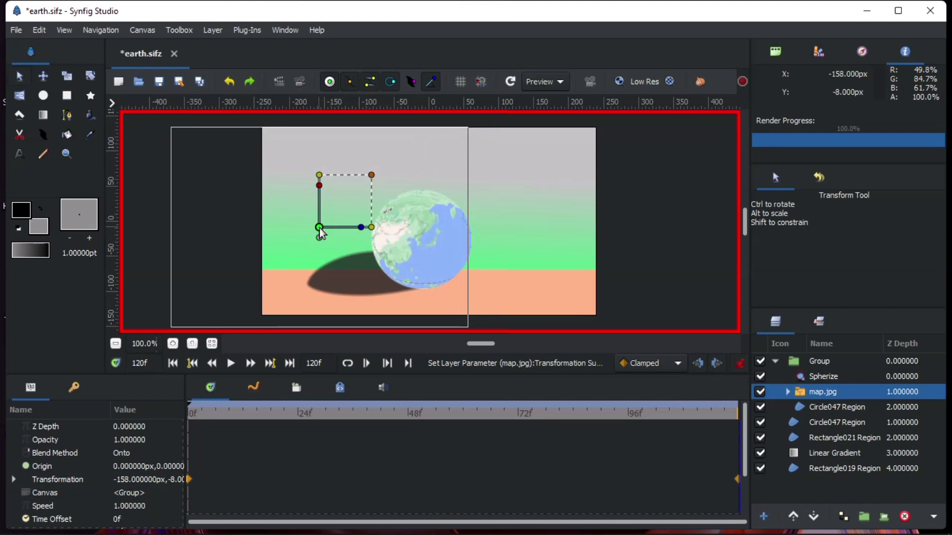
pyautogui.moveTo(647, 313)
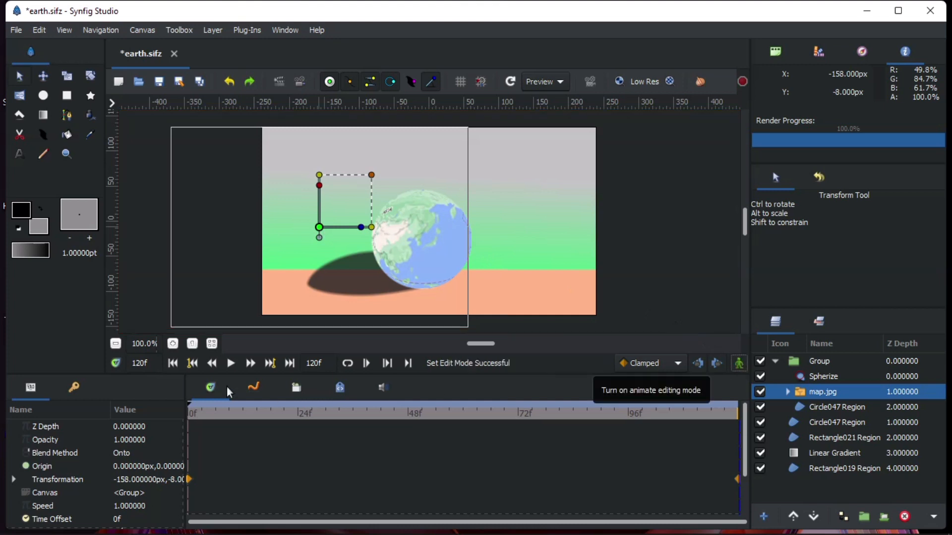
pyautogui.click(230, 363)
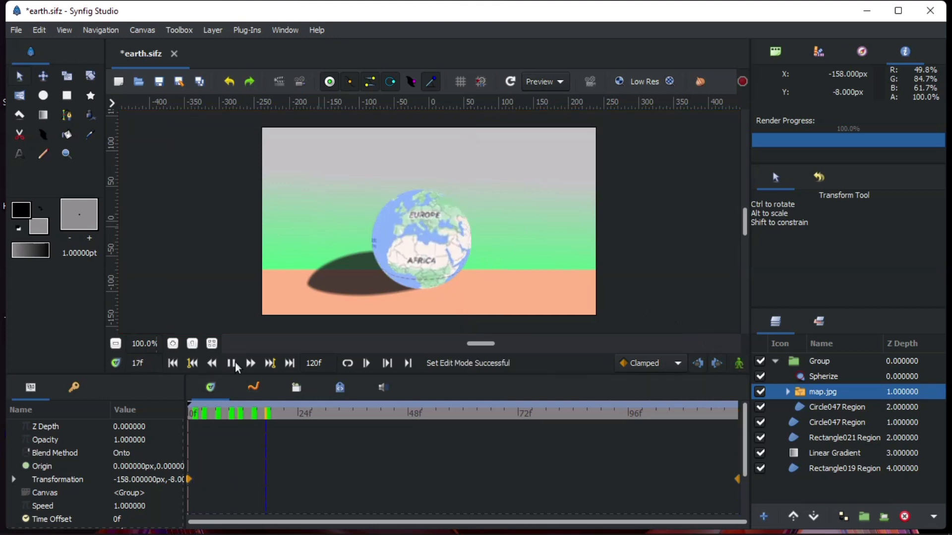